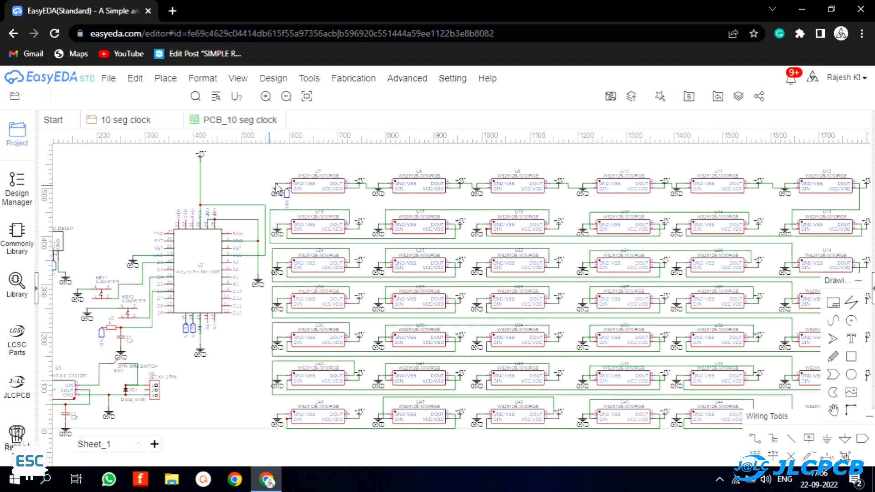
pyautogui.moveTo(251, 384)
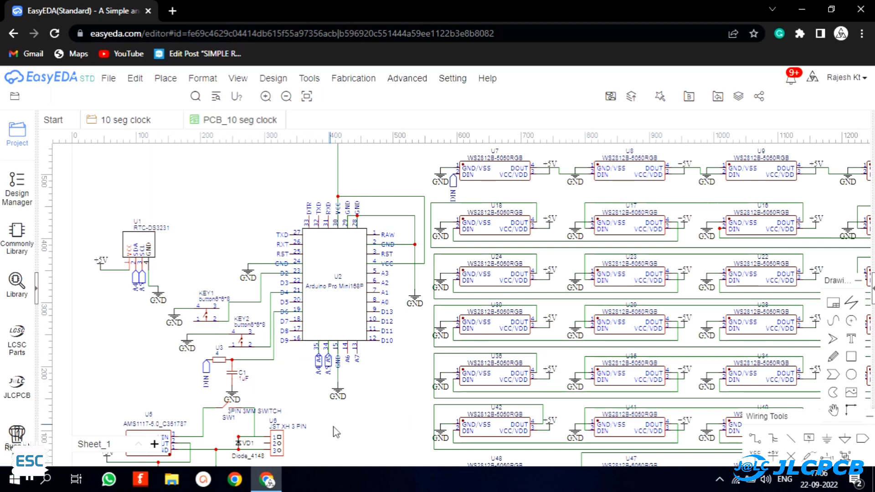
# - Generate the clock PCB's Gerber fabrication files and download them as a zip
pyautogui.scroll(-3)
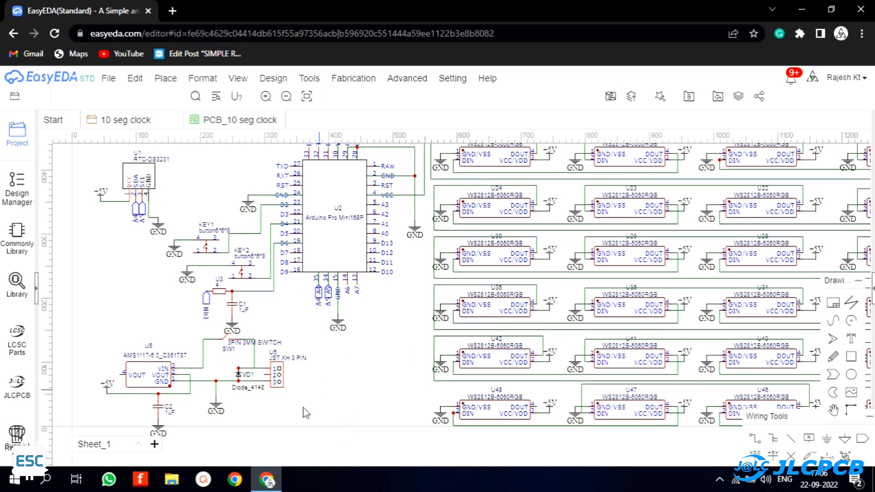
pyautogui.click(239, 120)
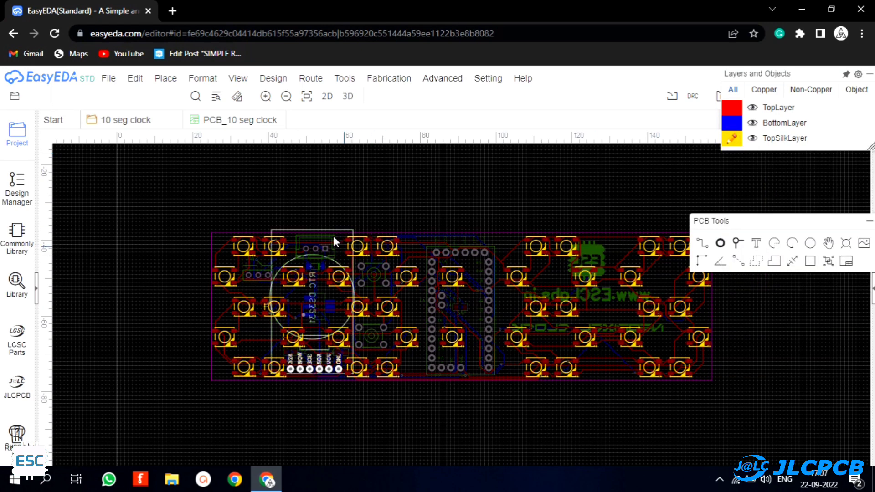
pyautogui.click(347, 96)
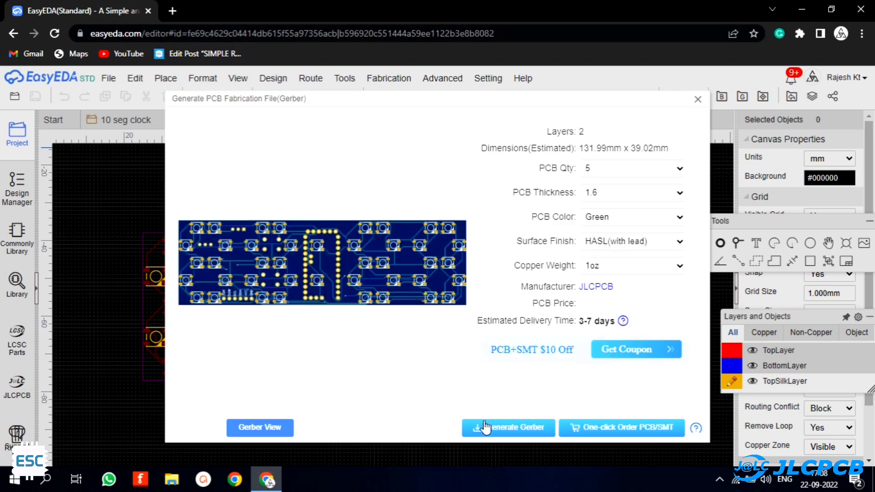
pyautogui.click(508, 427)
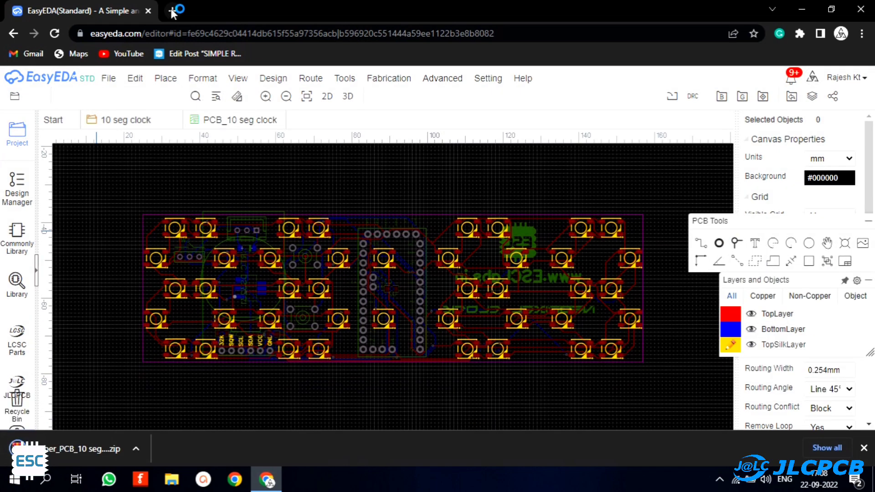
# - Start a new JLCPCB PCB order in a new tab and browse the quote options
pyautogui.click(177, 11)
pyautogui.write('jlcpcb.com')
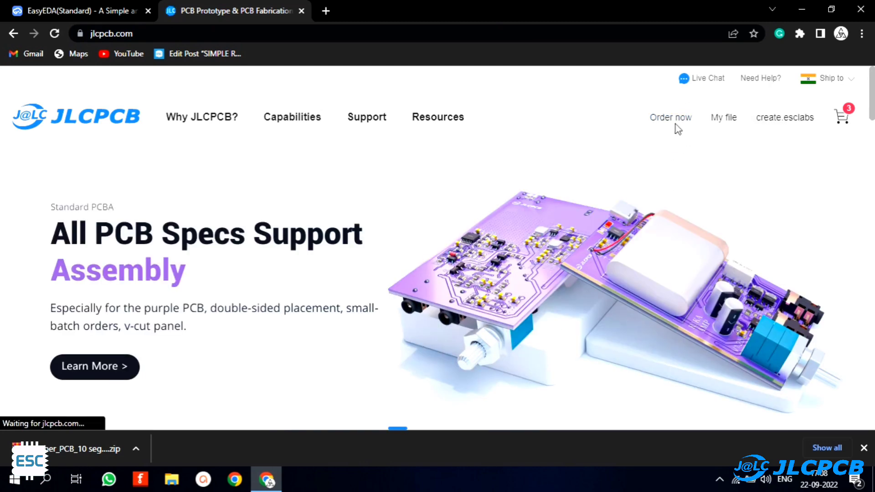
pyautogui.click(670, 117)
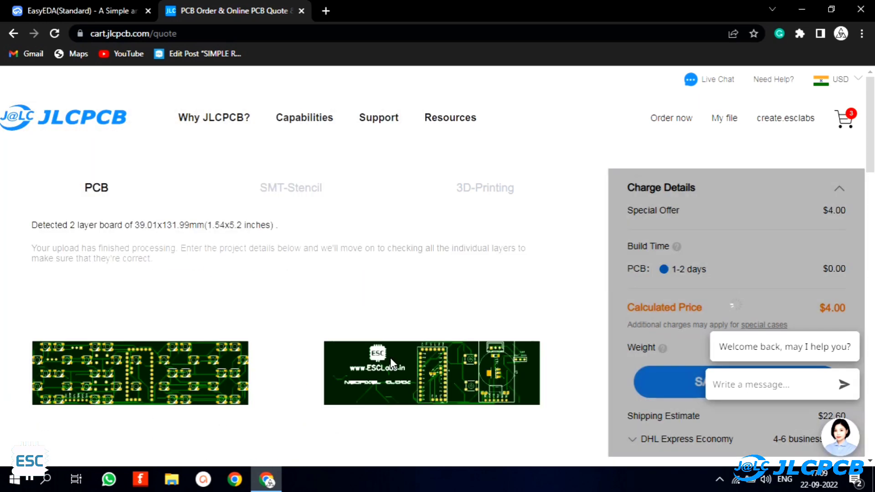
pyautogui.scroll(-3)
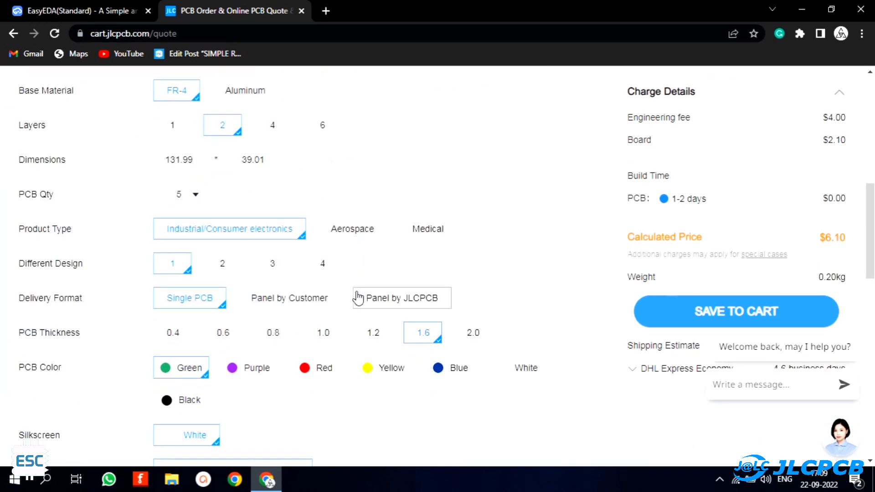
pyautogui.moveTo(181, 400)
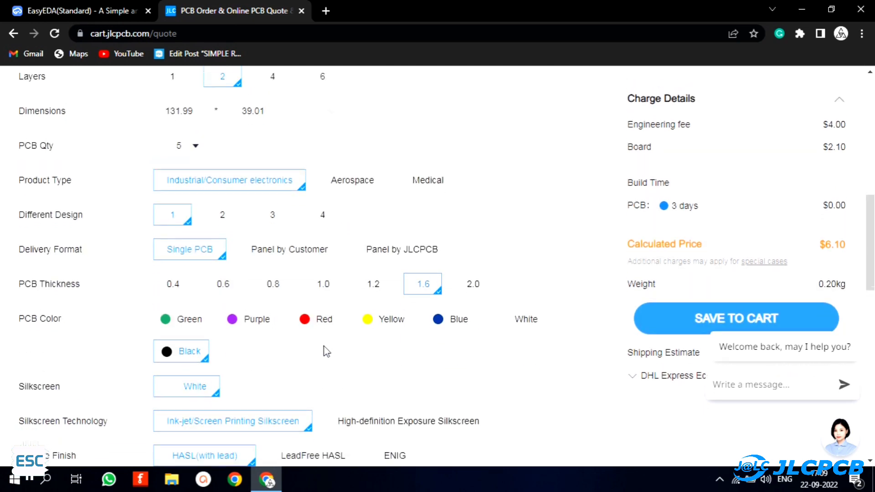
pyautogui.scroll(3)
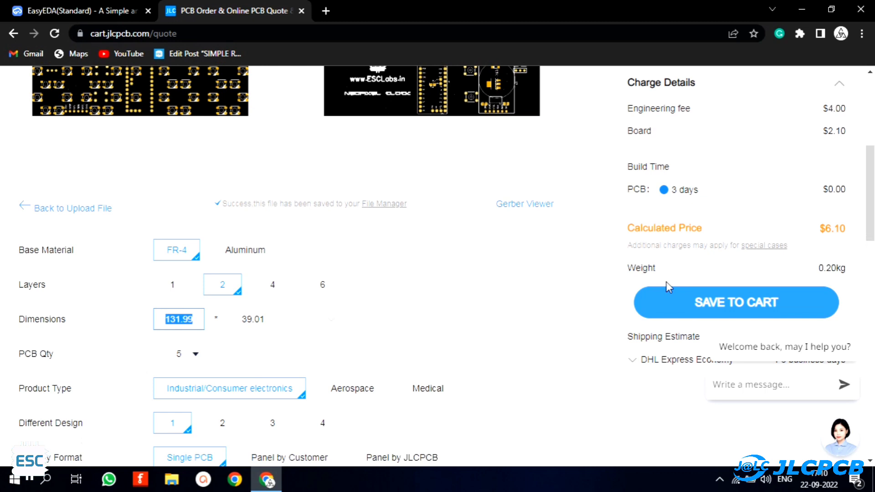
pyautogui.scroll(-3)
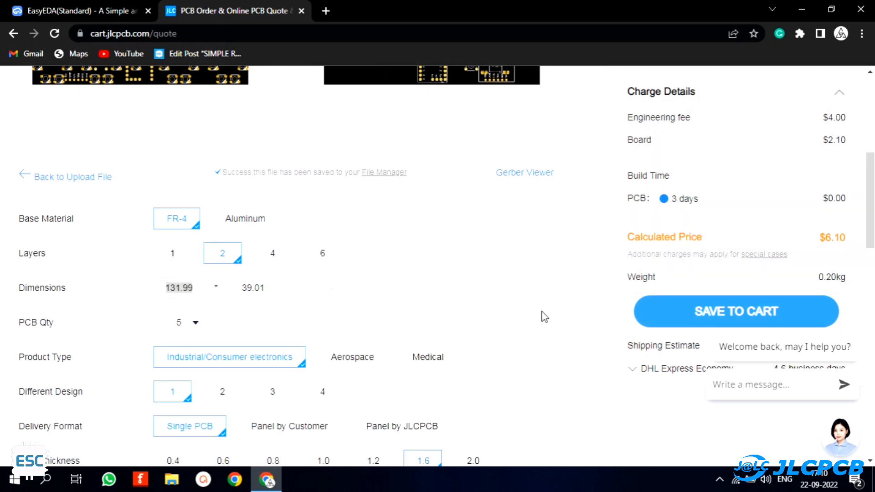